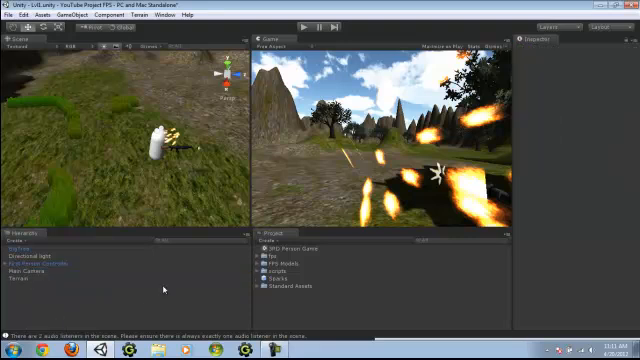
Step: Select the terrain in the Hierarchy to show its components in the Inspector
{"action": "left_click", "coordinate": [20, 268]}
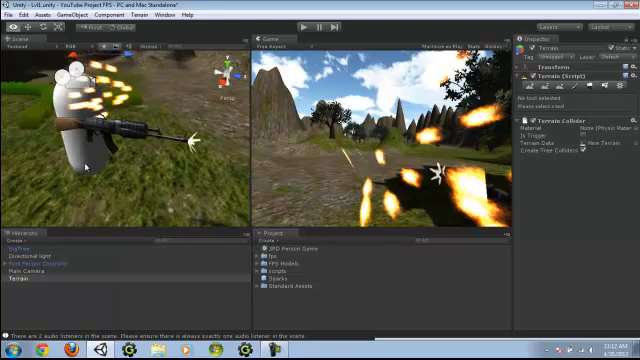
{"action": "mouse_move", "coordinate": [122, 200]}
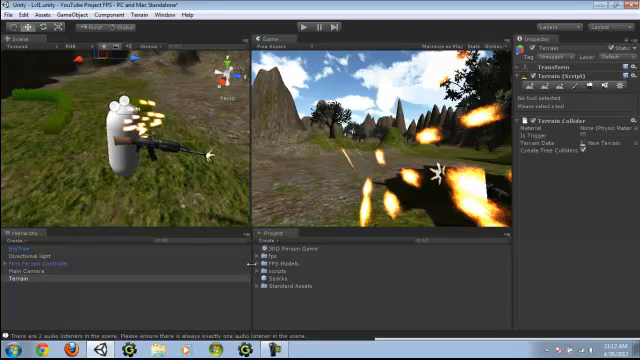
{"action": "mouse_move", "coordinate": [252, 264]}
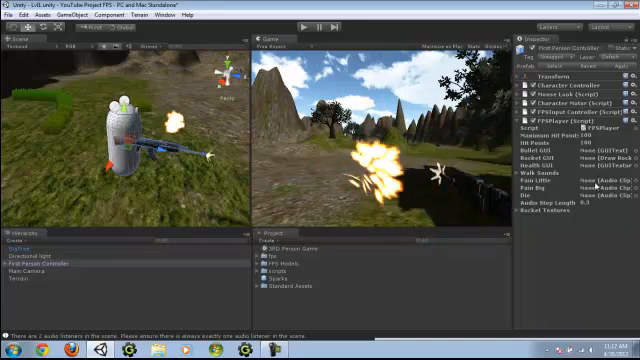
Step: Add a new GUI Text object to the scene from the GameObject menu
{"action": "left_click", "coordinate": [552, 176]}
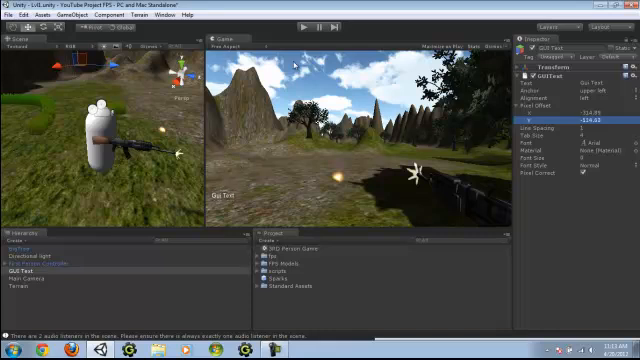
{"action": "left_click", "coordinate": [590, 78]}
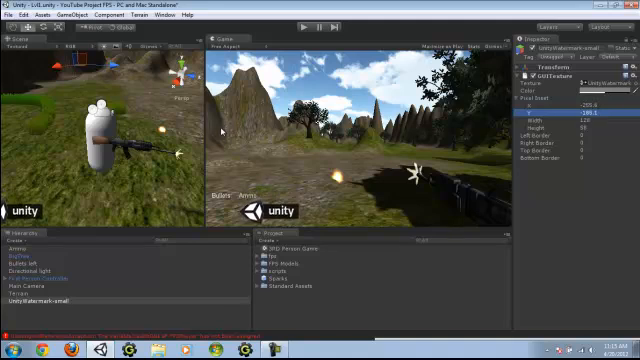
Step: Tint the GUI Texture red via its Color swatch
{"action": "left_click", "coordinate": [566, 92]}
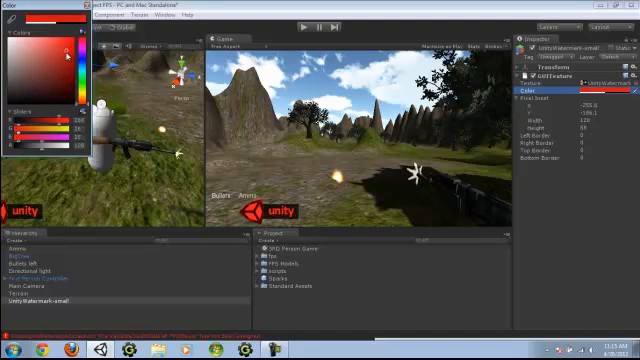
Step: Swap the GUI texture to the 'health' image and reduce its Pixel Inset height into a thin bar
{"action": "left_click", "coordinate": [10, 16]}
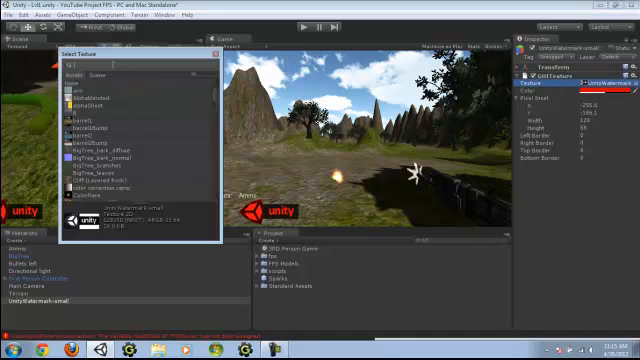
{"action": "type", "text": "health"}
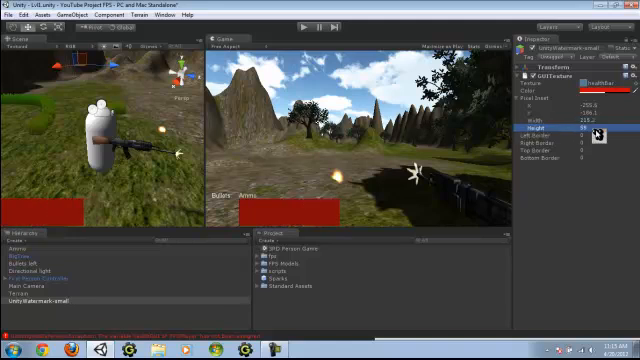
{"action": "left_click", "coordinate": [594, 132]}
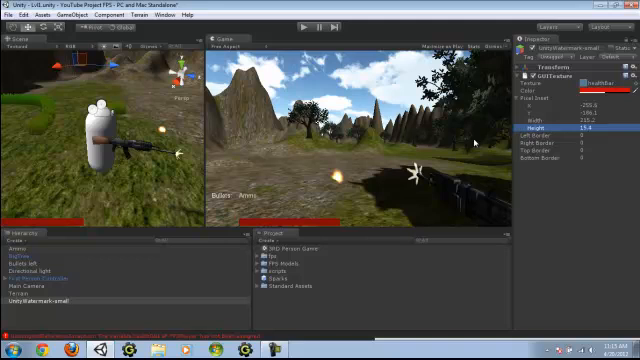